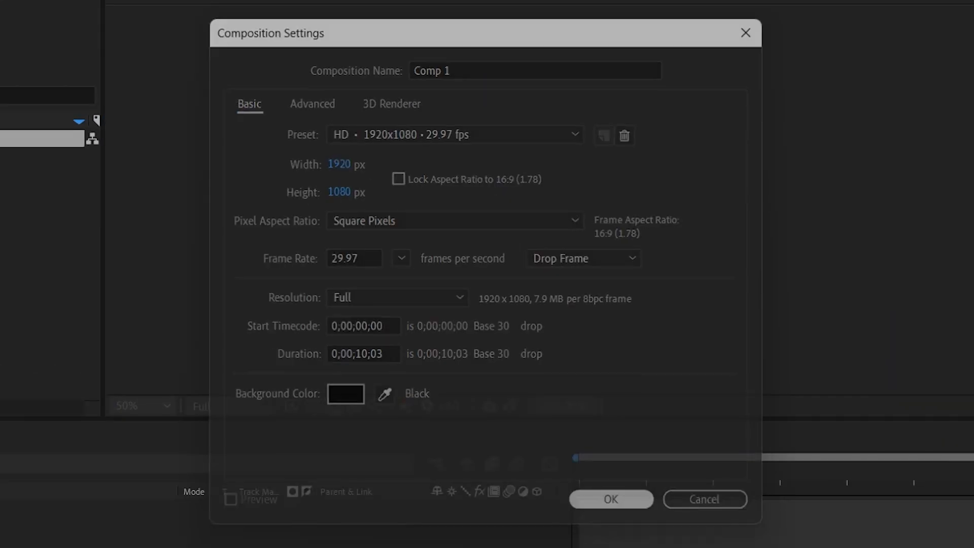
# Step: Confirm Comp 1 as a 1920×1080, 29.97 fps composition
pyautogui.click(610, 499)
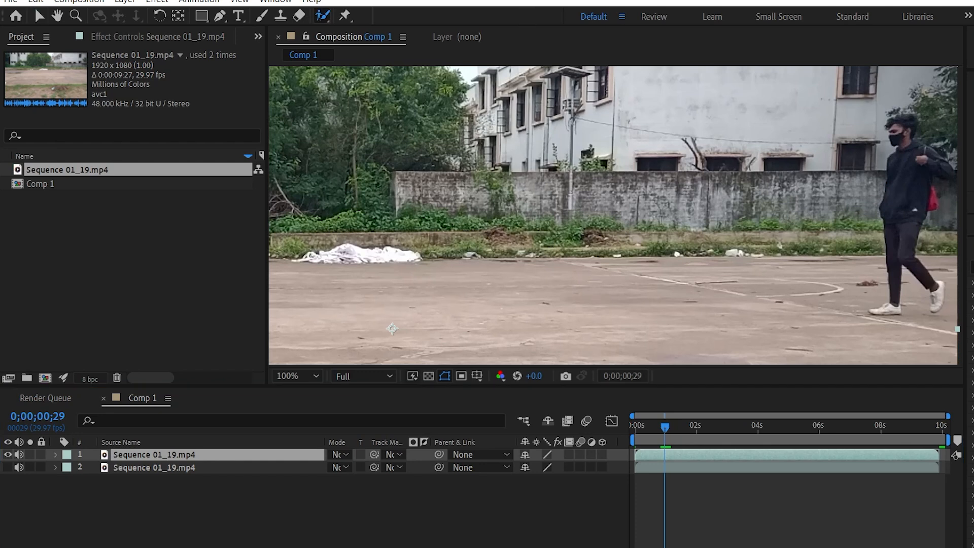
# Step: Roto-brush the walking man on the top clip layer and propagate through the clip
pyautogui.doubleClick(154, 454)
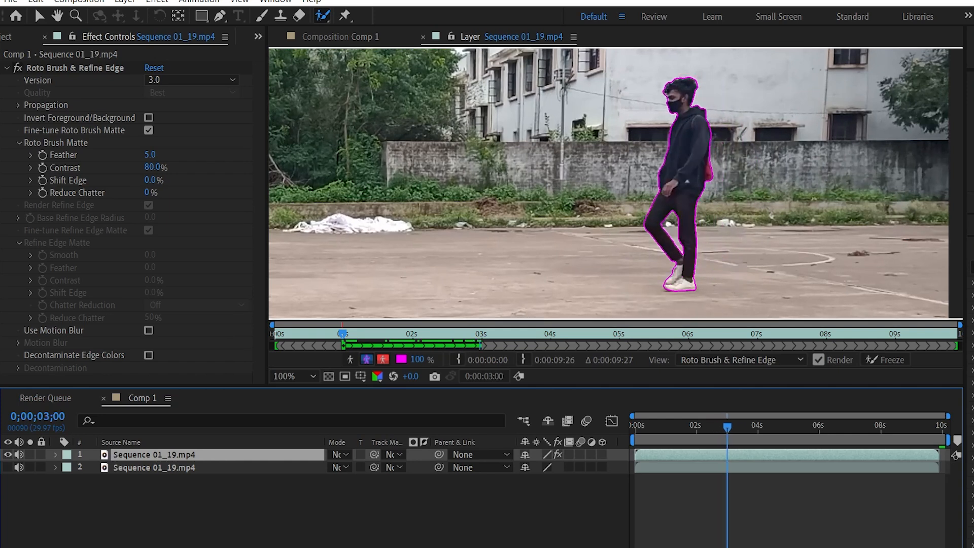
pyautogui.press('`')
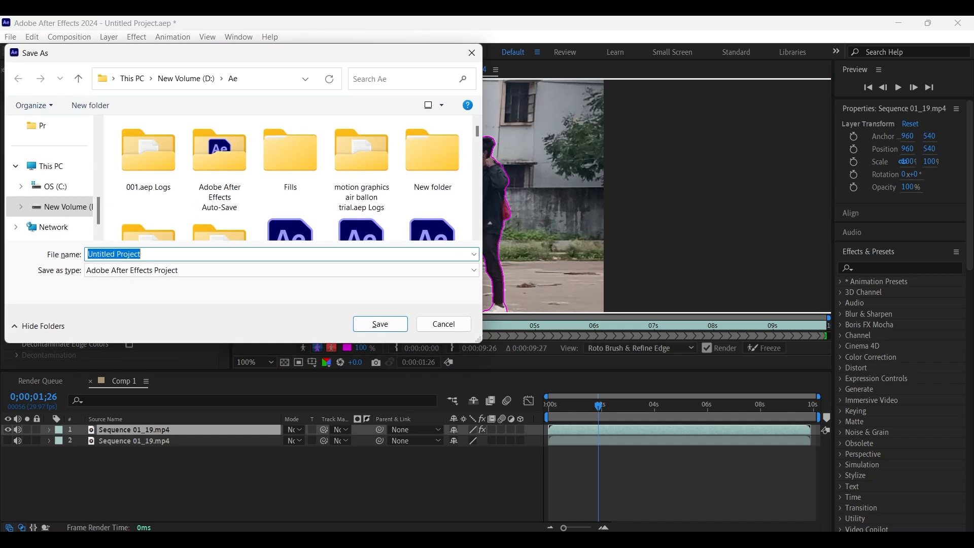
# Step: Save the project as 'text reveal animation ae' and freeze the roto matte
pyautogui.click(380, 323)
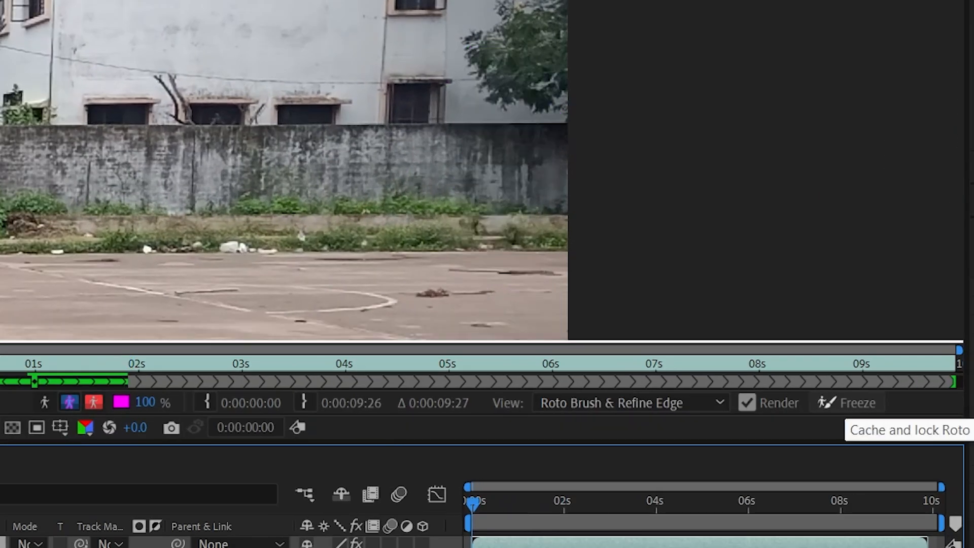
pyautogui.click(846, 402)
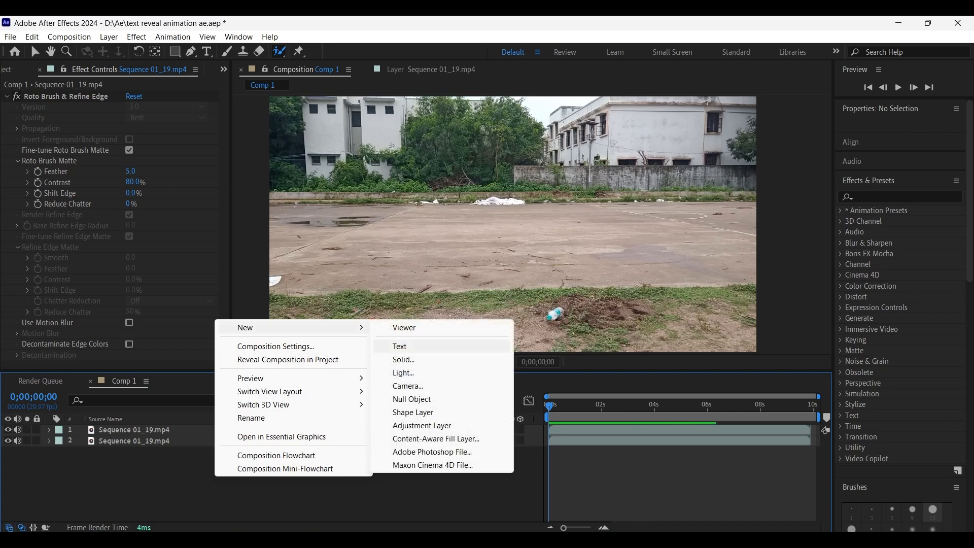
# Step: Add a bold white 'AFTER EFFECTS ANIMATION' text layer above the ground
pyautogui.click(399, 346)
pyautogui.write('AFTER EFFECTS ANIMATION')
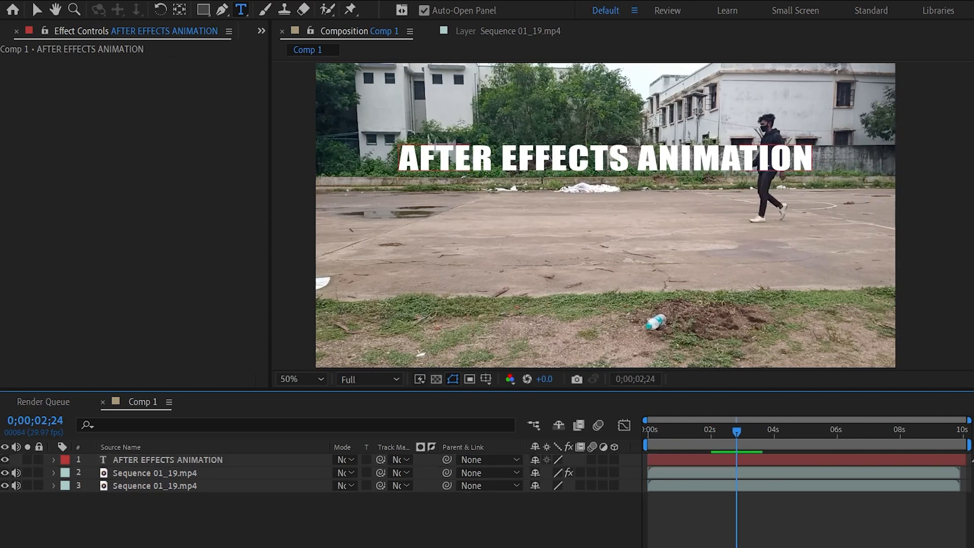
pyautogui.click(155, 473)
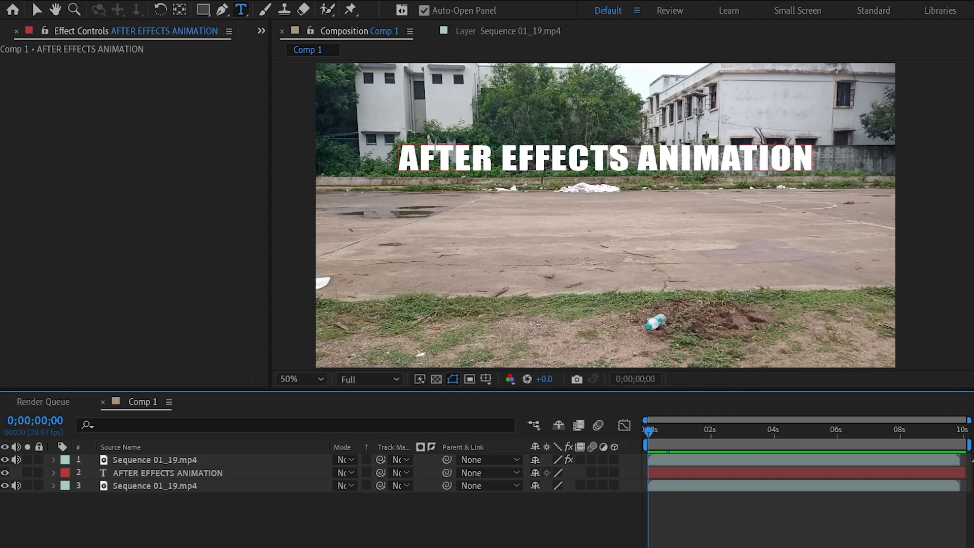
# Step: Draw a mask over the ground area on the title layer, set to Subtract
pyautogui.click(167, 473)
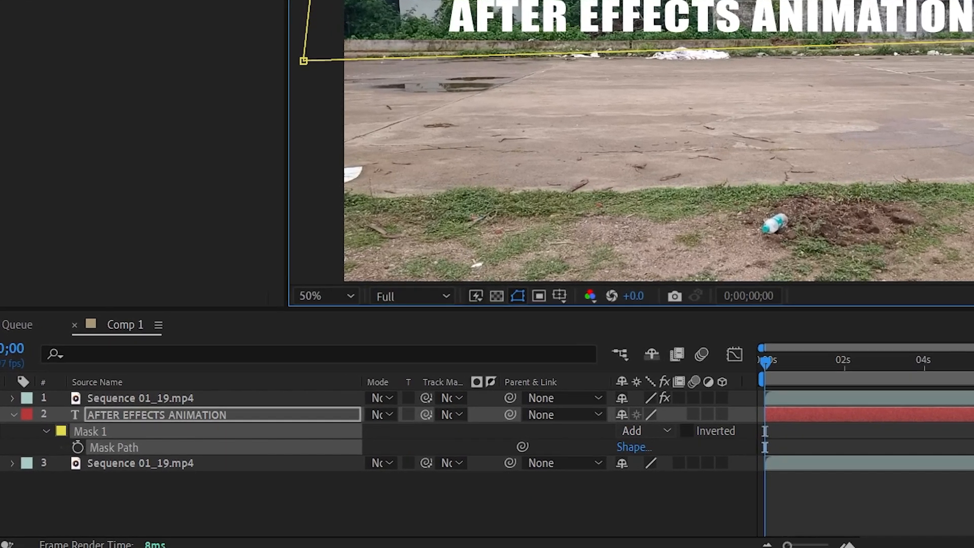
pyautogui.click(643, 429)
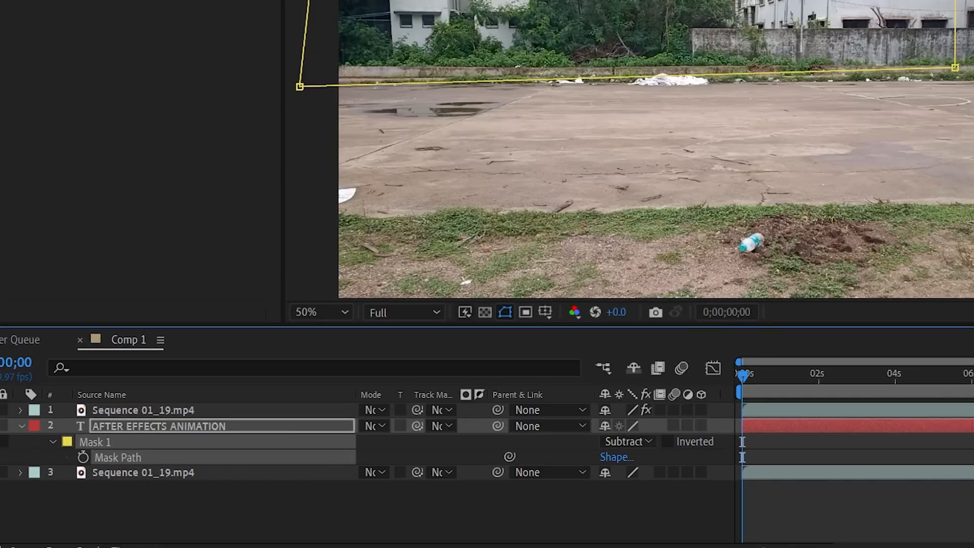